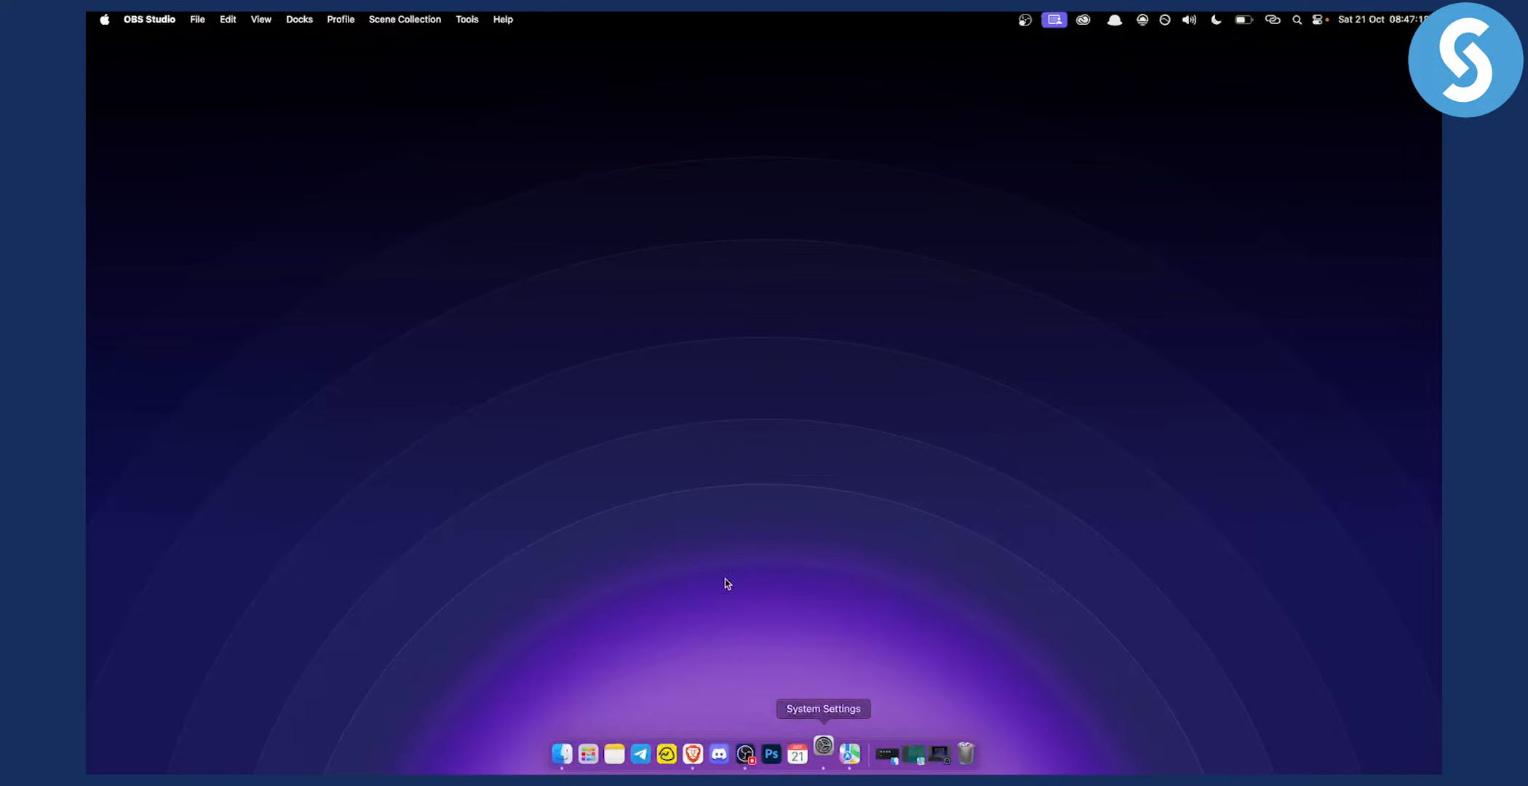
Step: Search System Settings for 'location' and open the Location Services privacy settings
{"action": "left_click", "coordinate": [824, 751]}
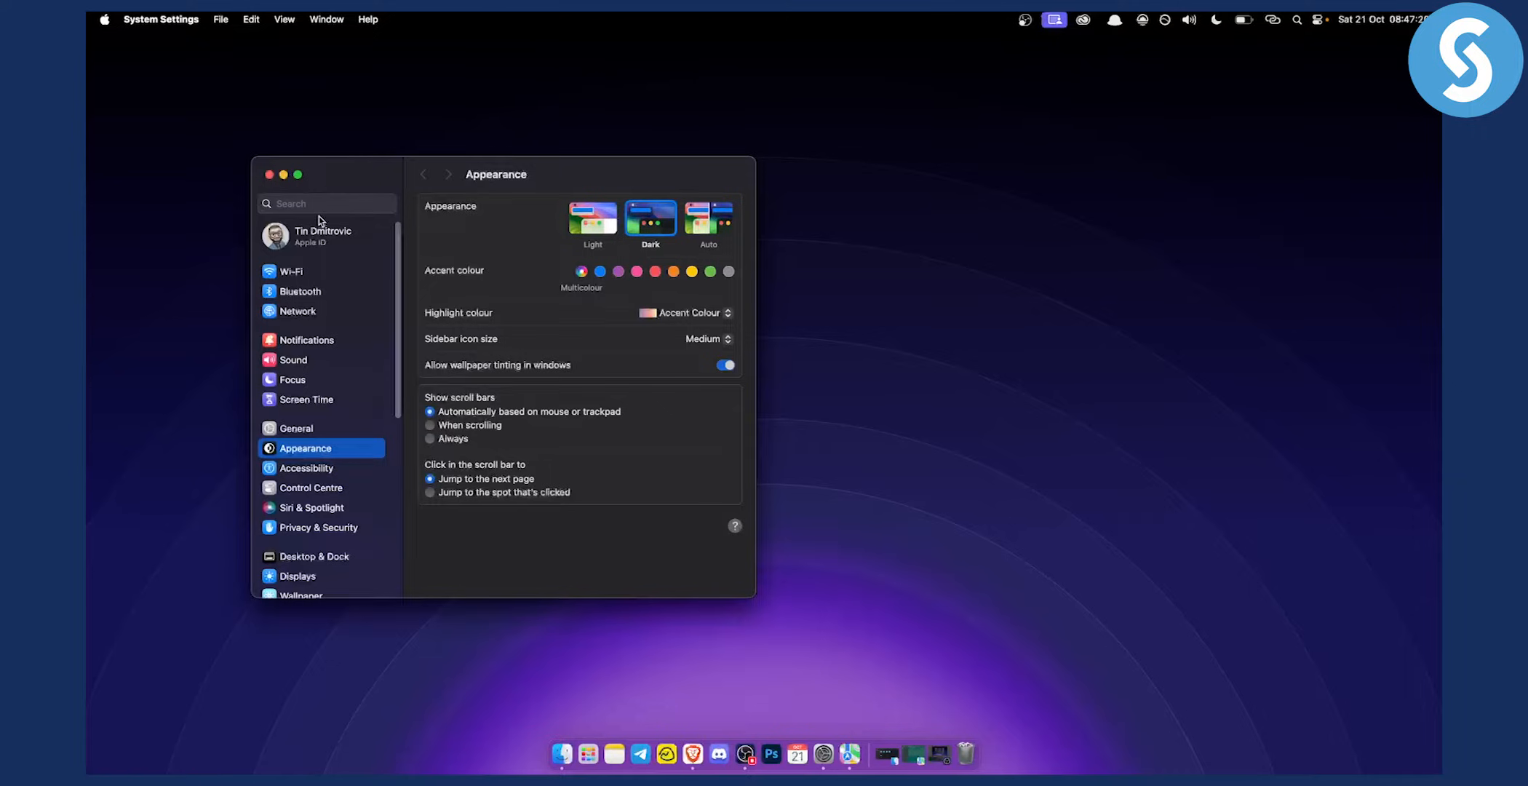
{"action": "left_click", "coordinate": [327, 203]}
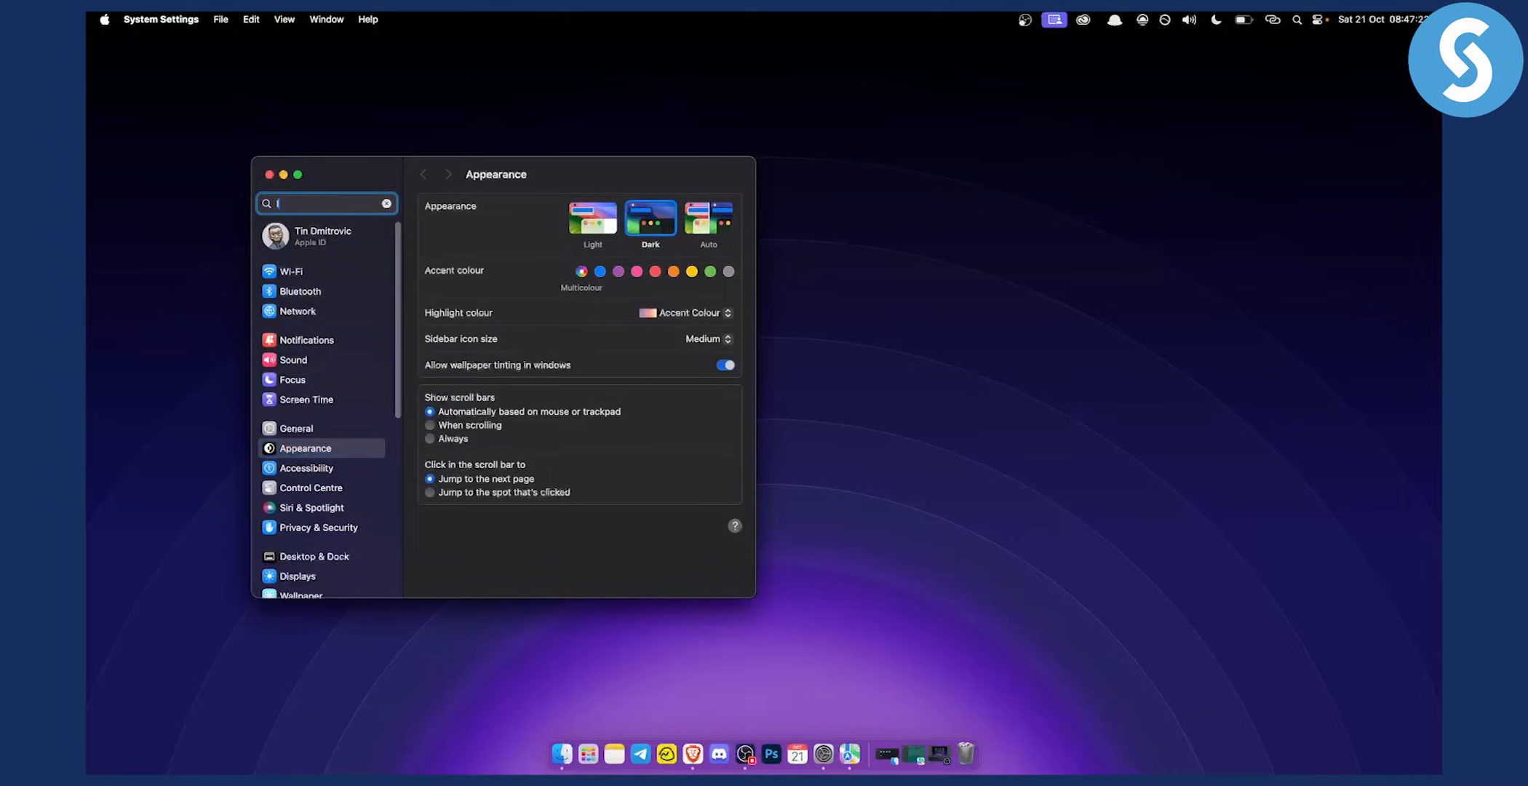
{"action": "type", "text": "location"}
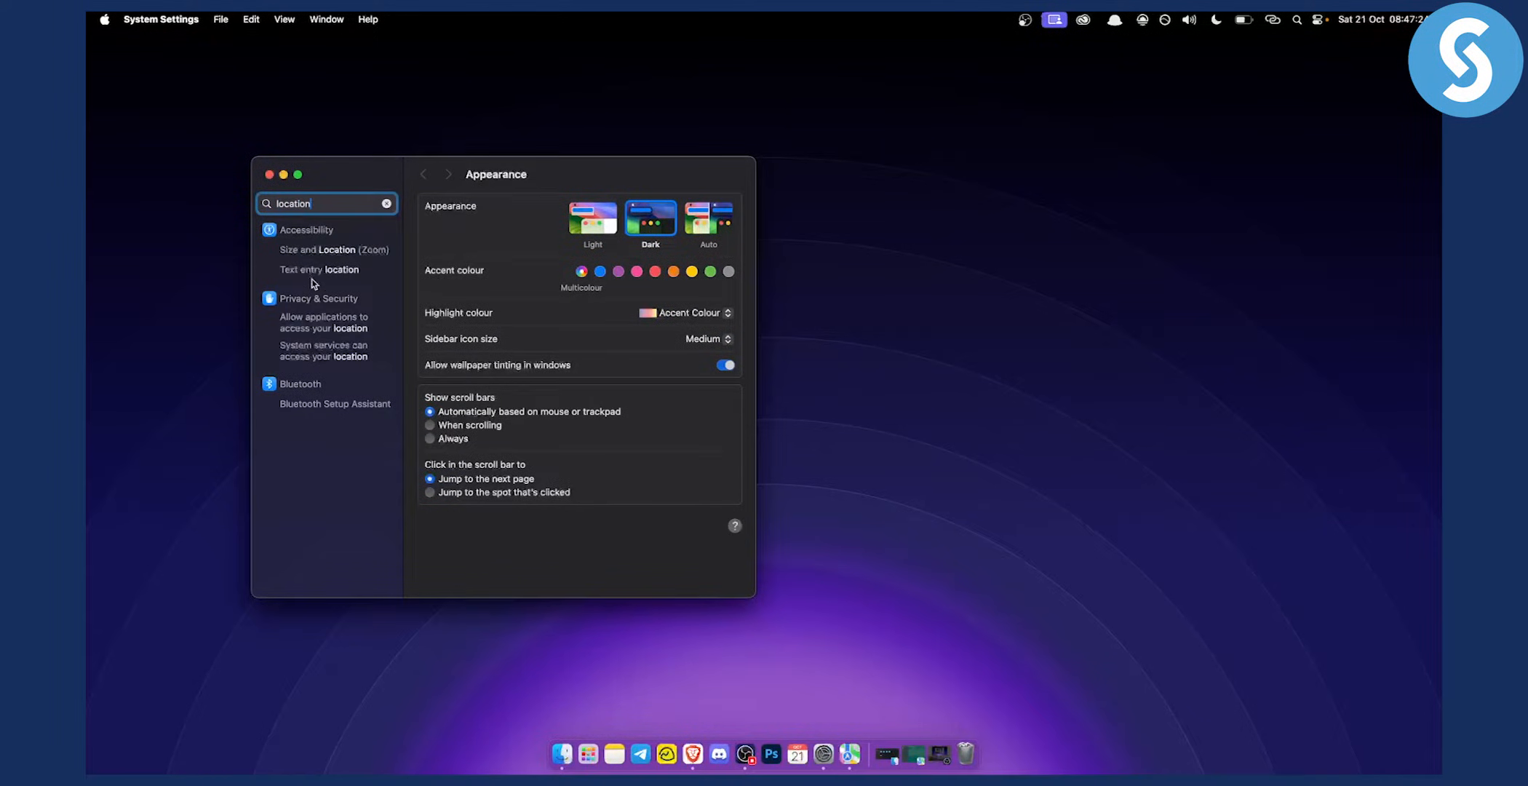
{"action": "left_click", "coordinate": [318, 298]}
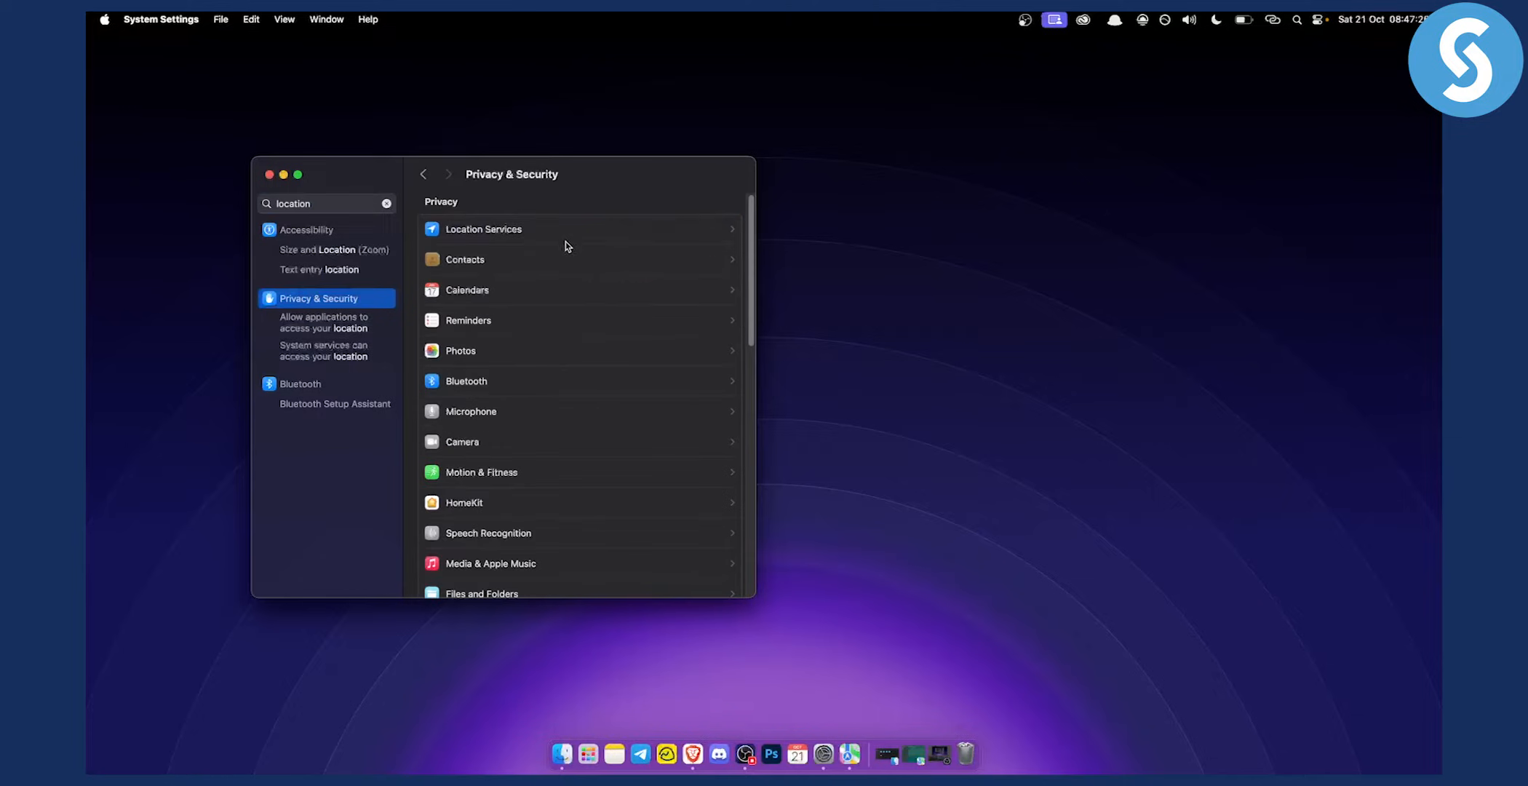
{"action": "left_click", "coordinate": [484, 229]}
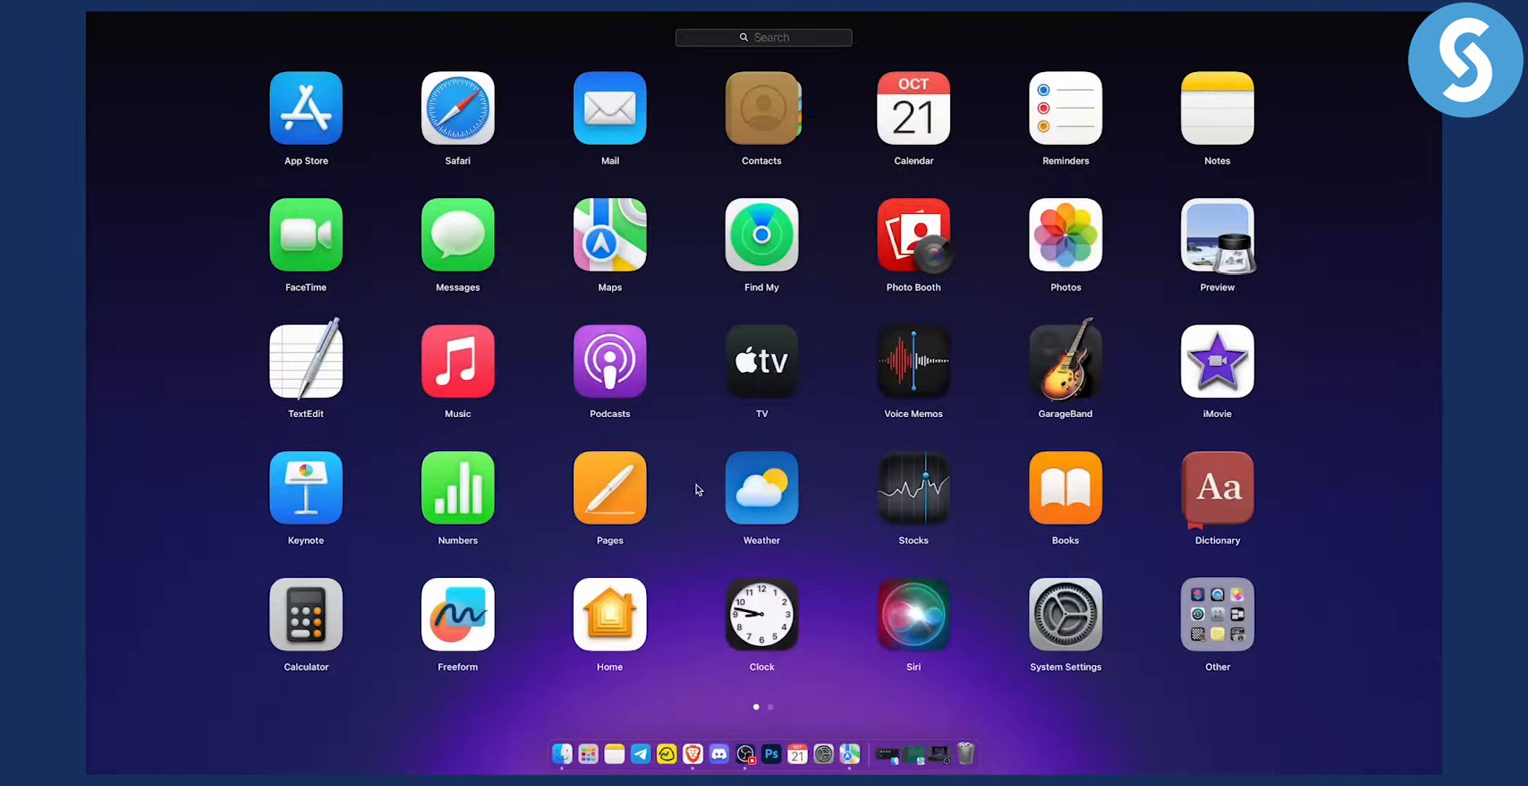
Step: Search Launchpad for 'maps', then open the Share options for a spot on the map
{"action": "type", "text": "maps"}
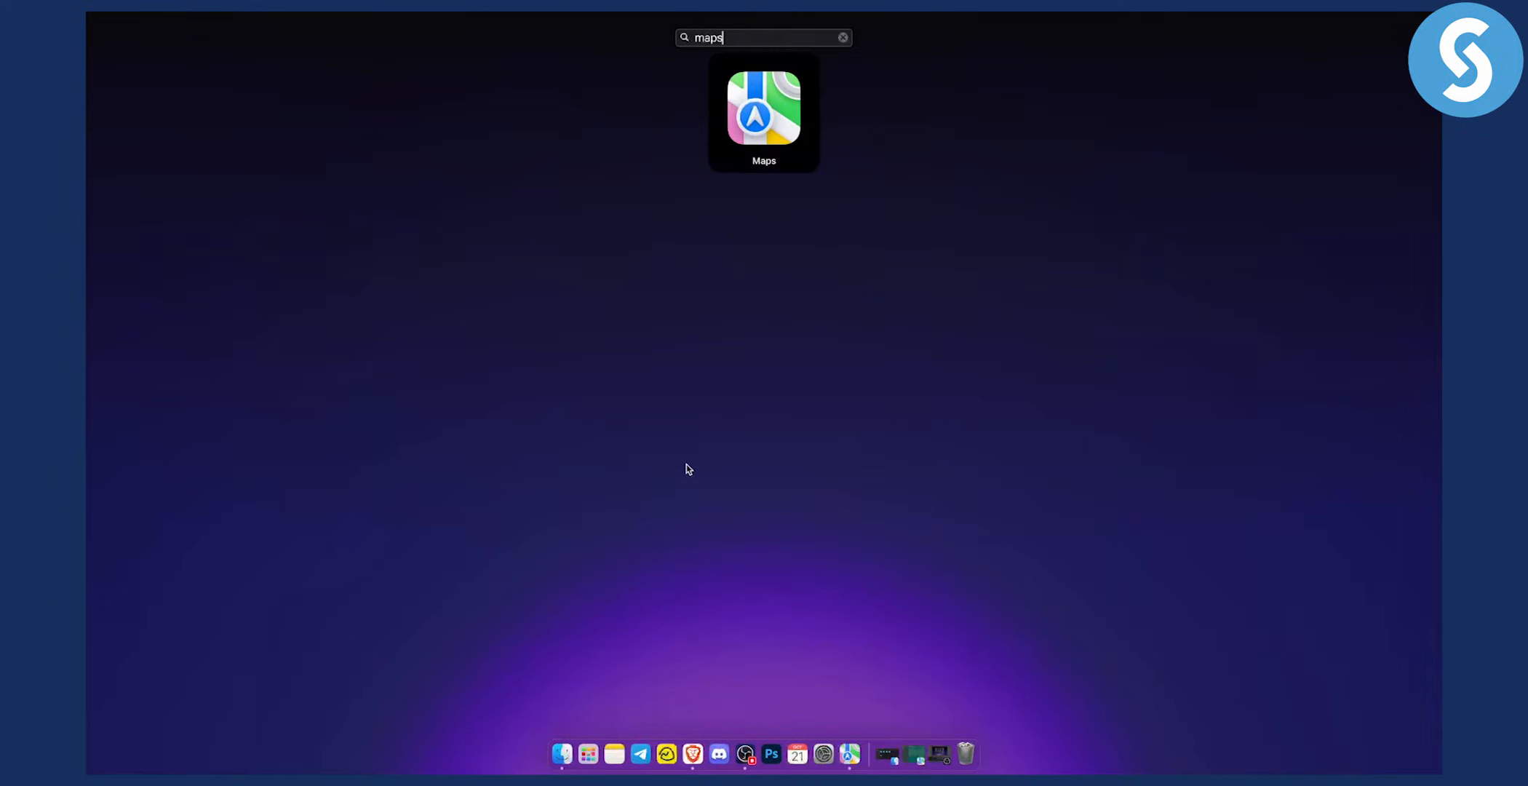
{"action": "mouse_move", "coordinate": [850, 754]}
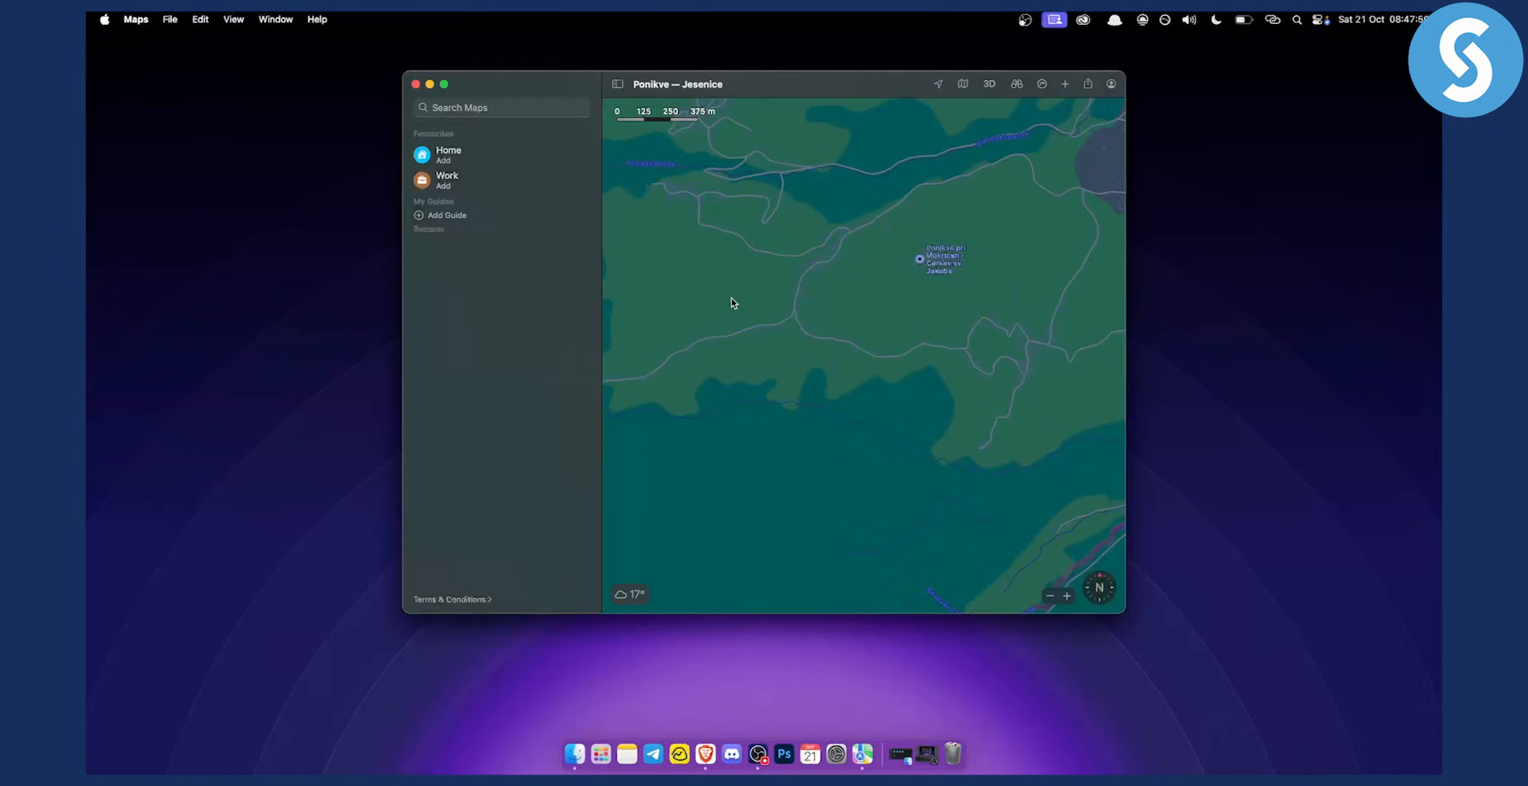
{"action": "mouse_move", "coordinate": [898, 299]}
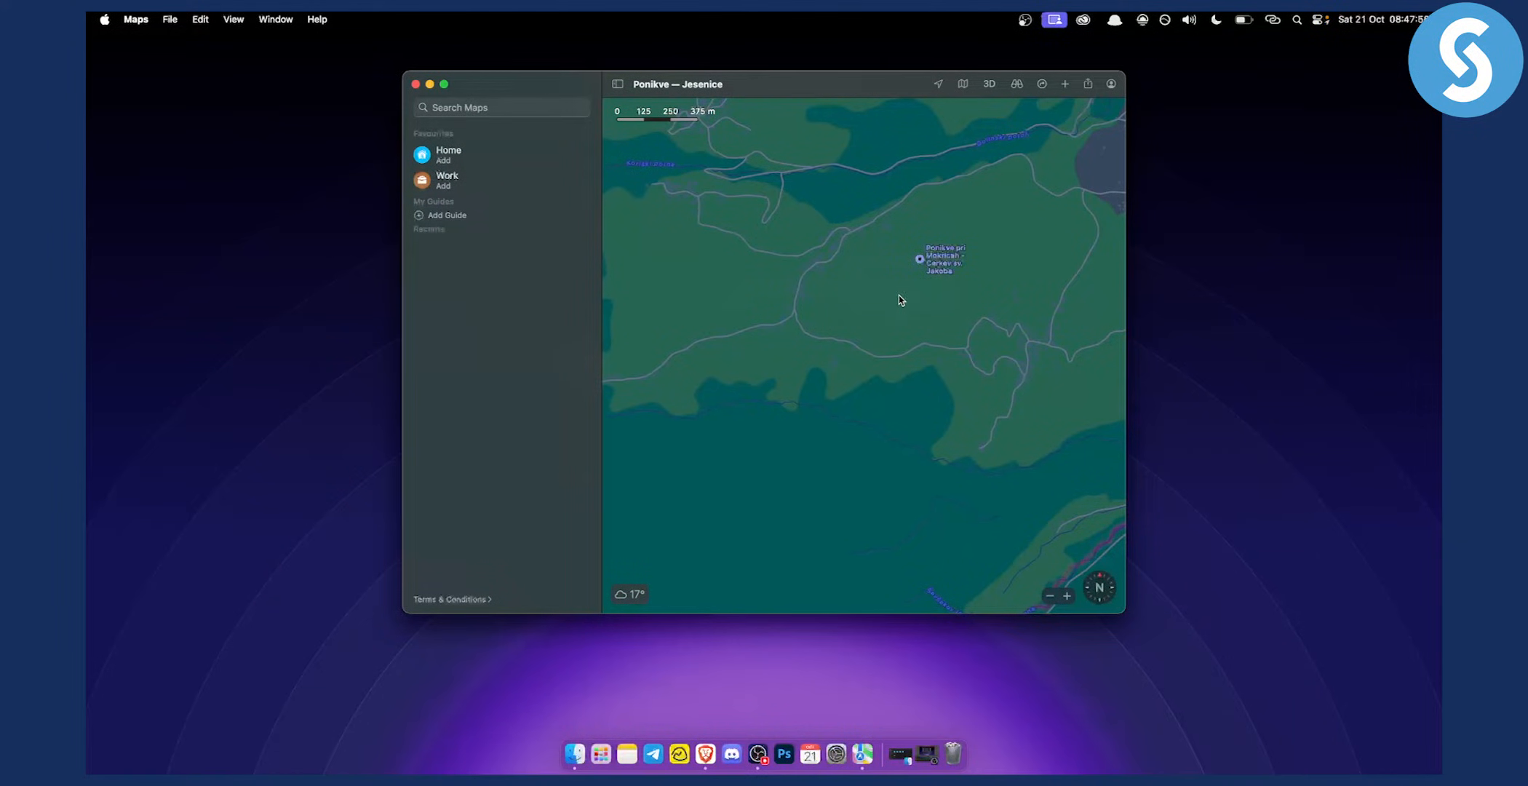
{"action": "right_click", "coordinate": [890, 266]}
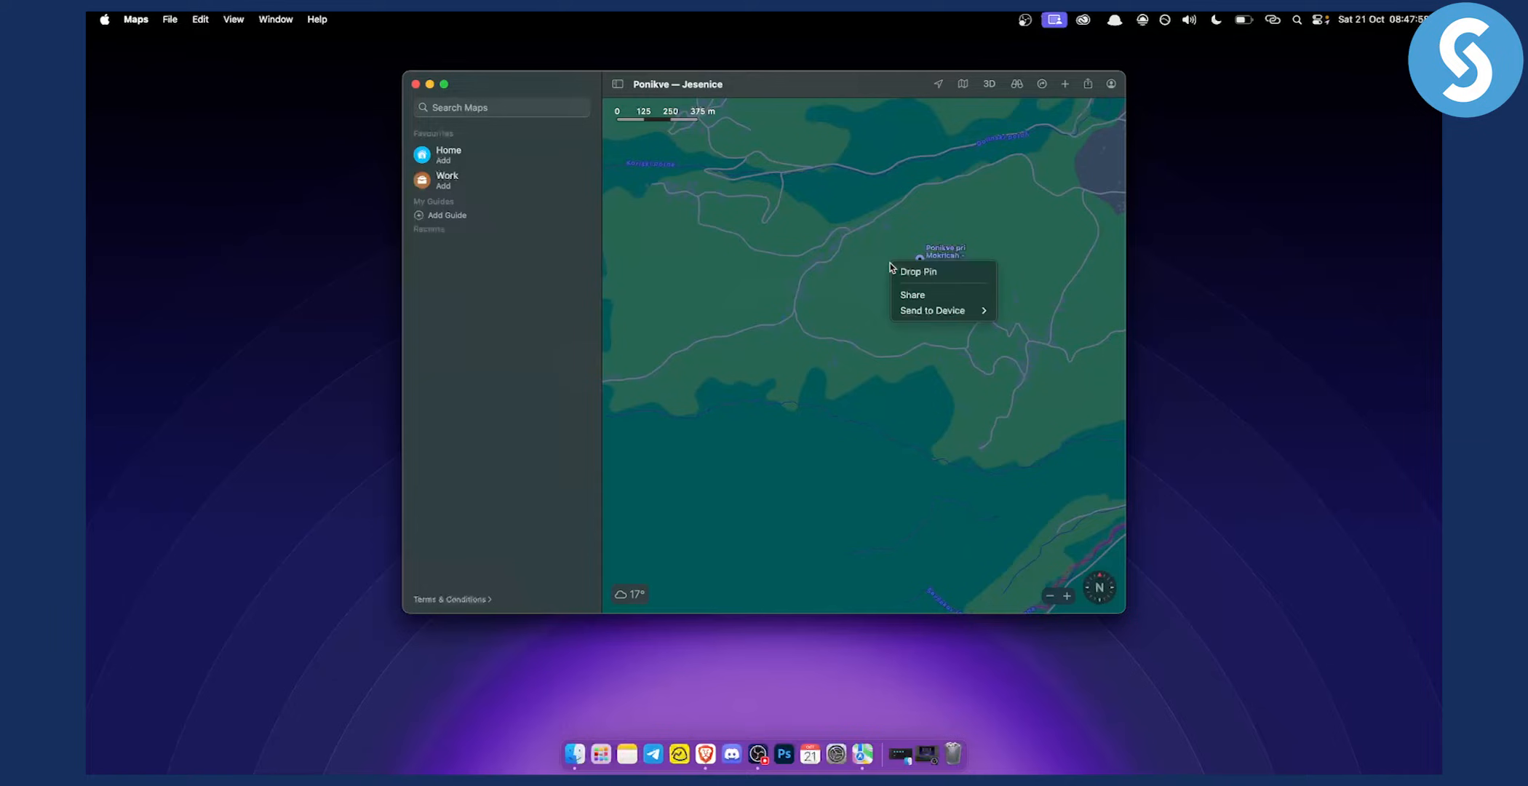
{"action": "mouse_move", "coordinate": [930, 272]}
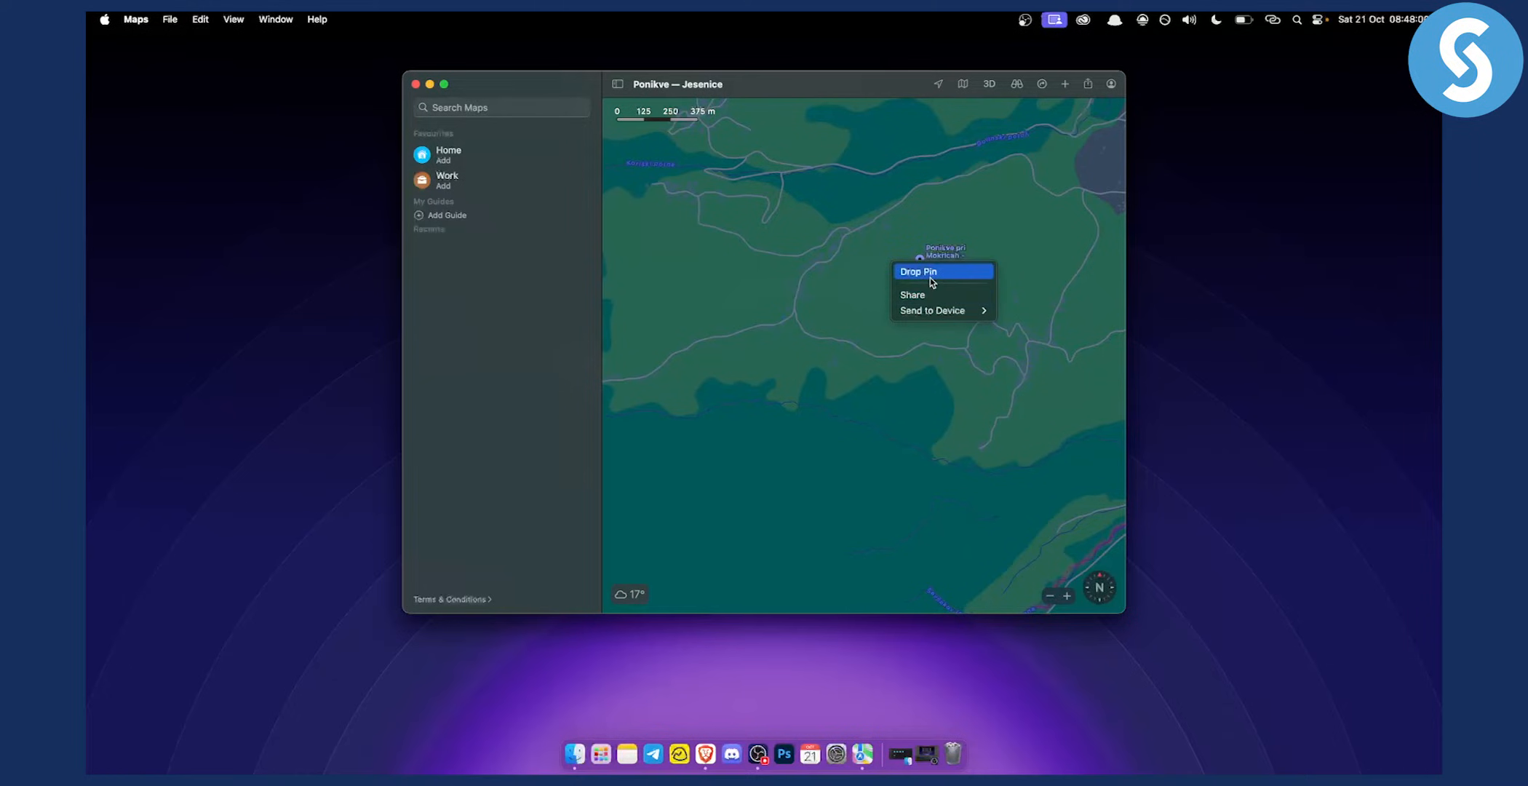
{"action": "mouse_move", "coordinate": [913, 295]}
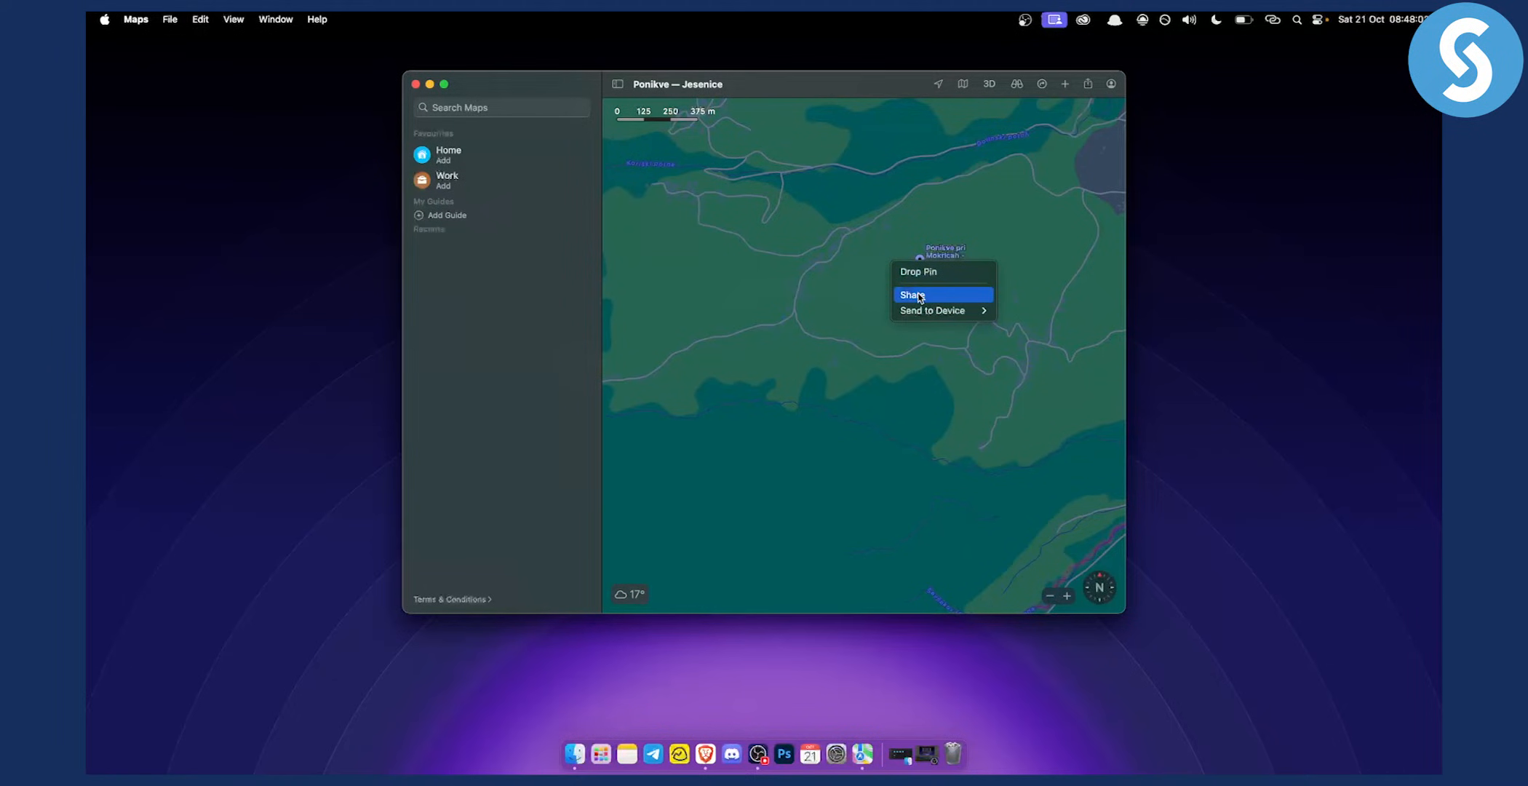
{"action": "left_click", "coordinate": [910, 294]}
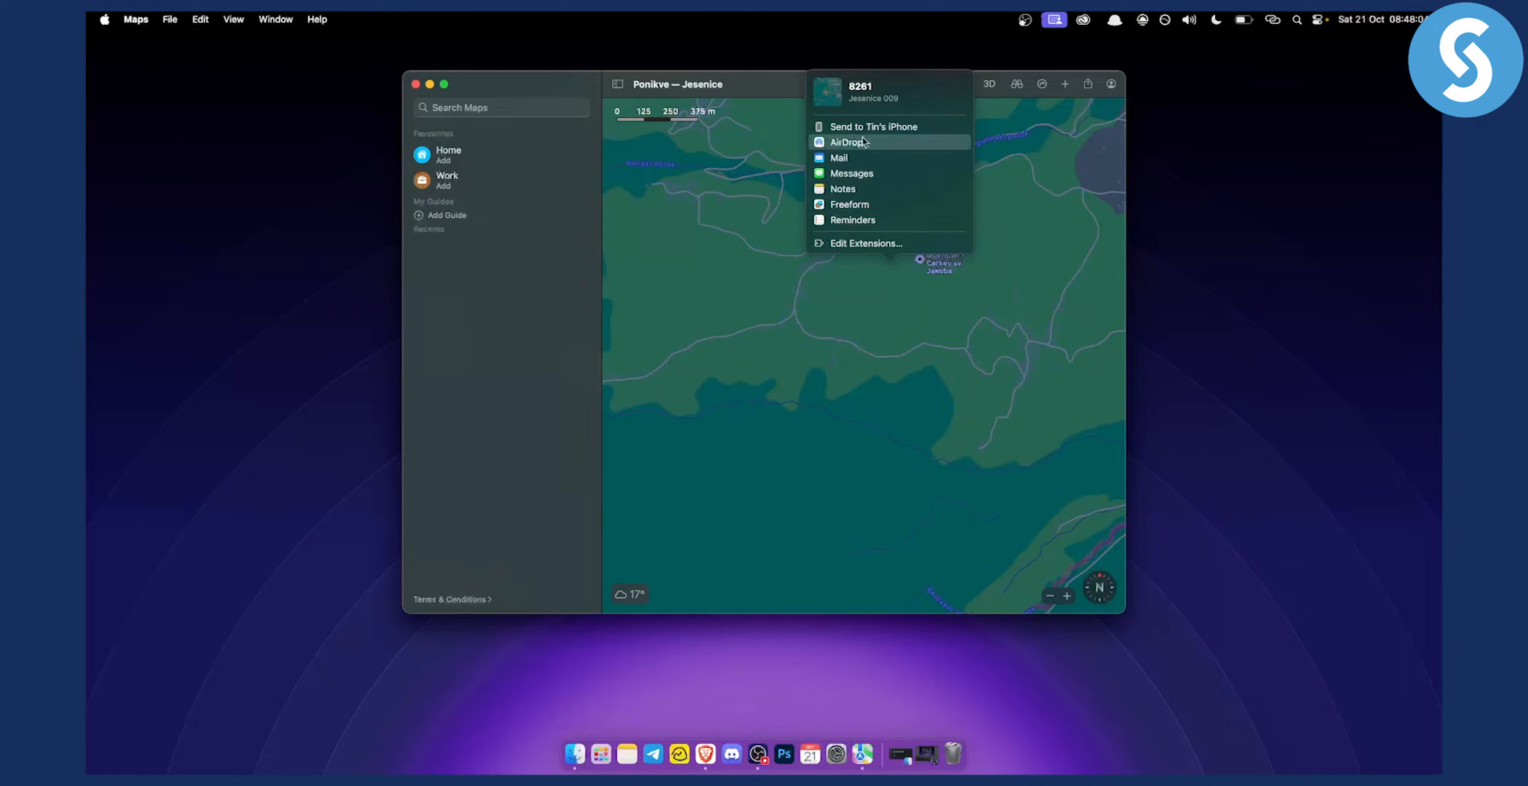
{"action": "mouse_move", "coordinate": [921, 127]}
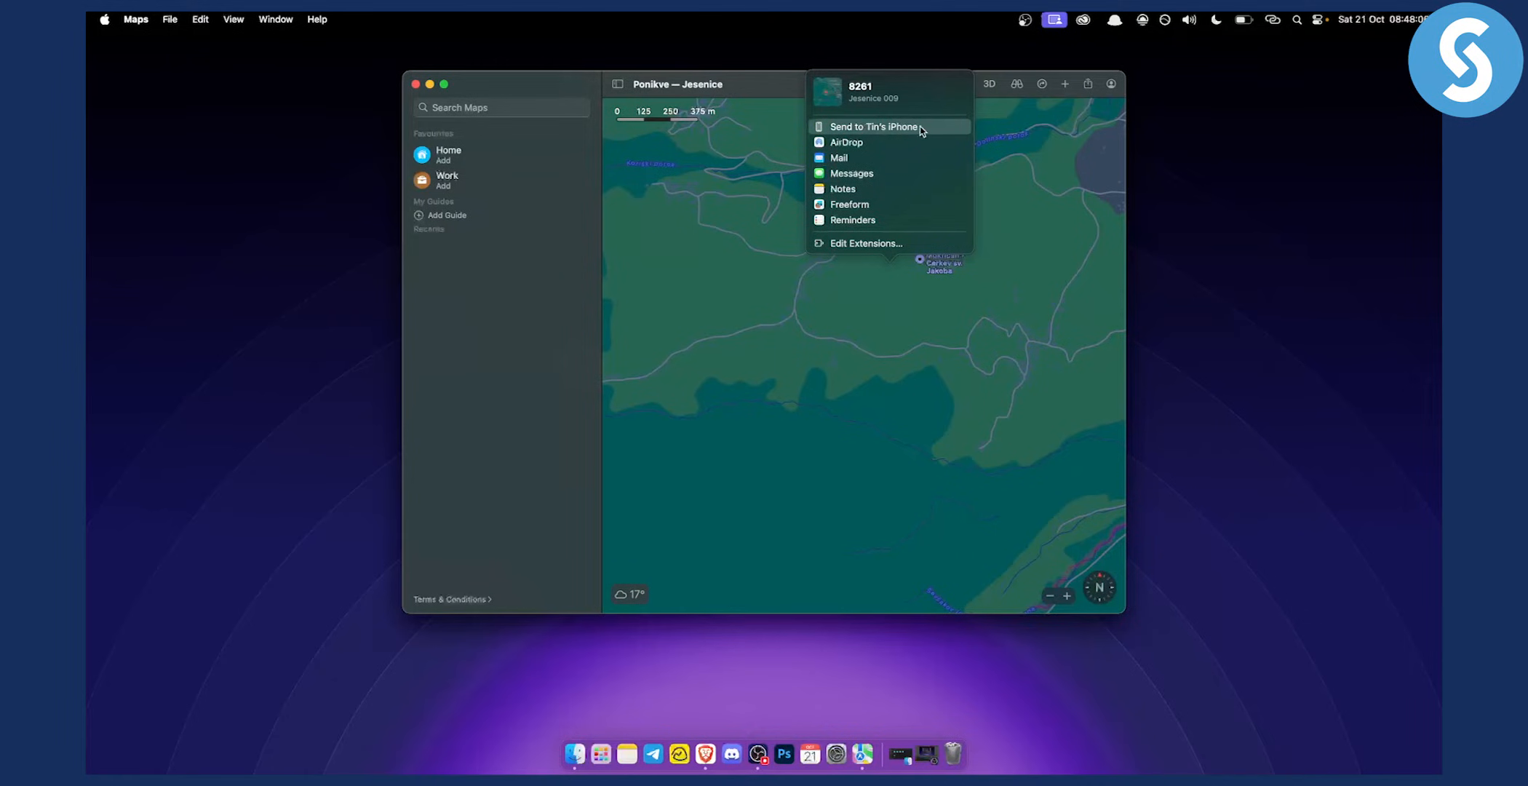
{"action": "mouse_move", "coordinate": [880, 147]}
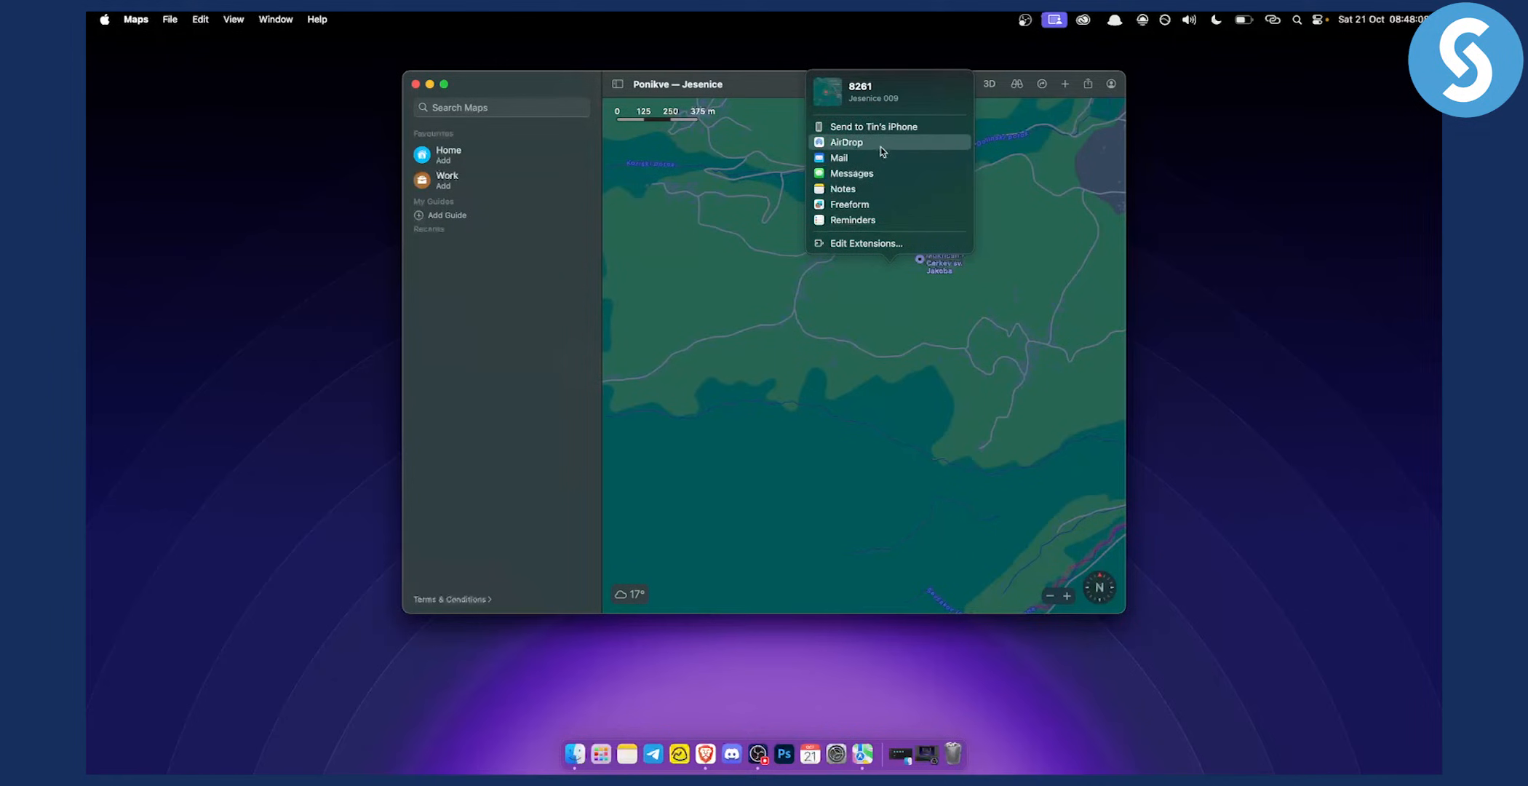
{"action": "mouse_move", "coordinate": [905, 144]}
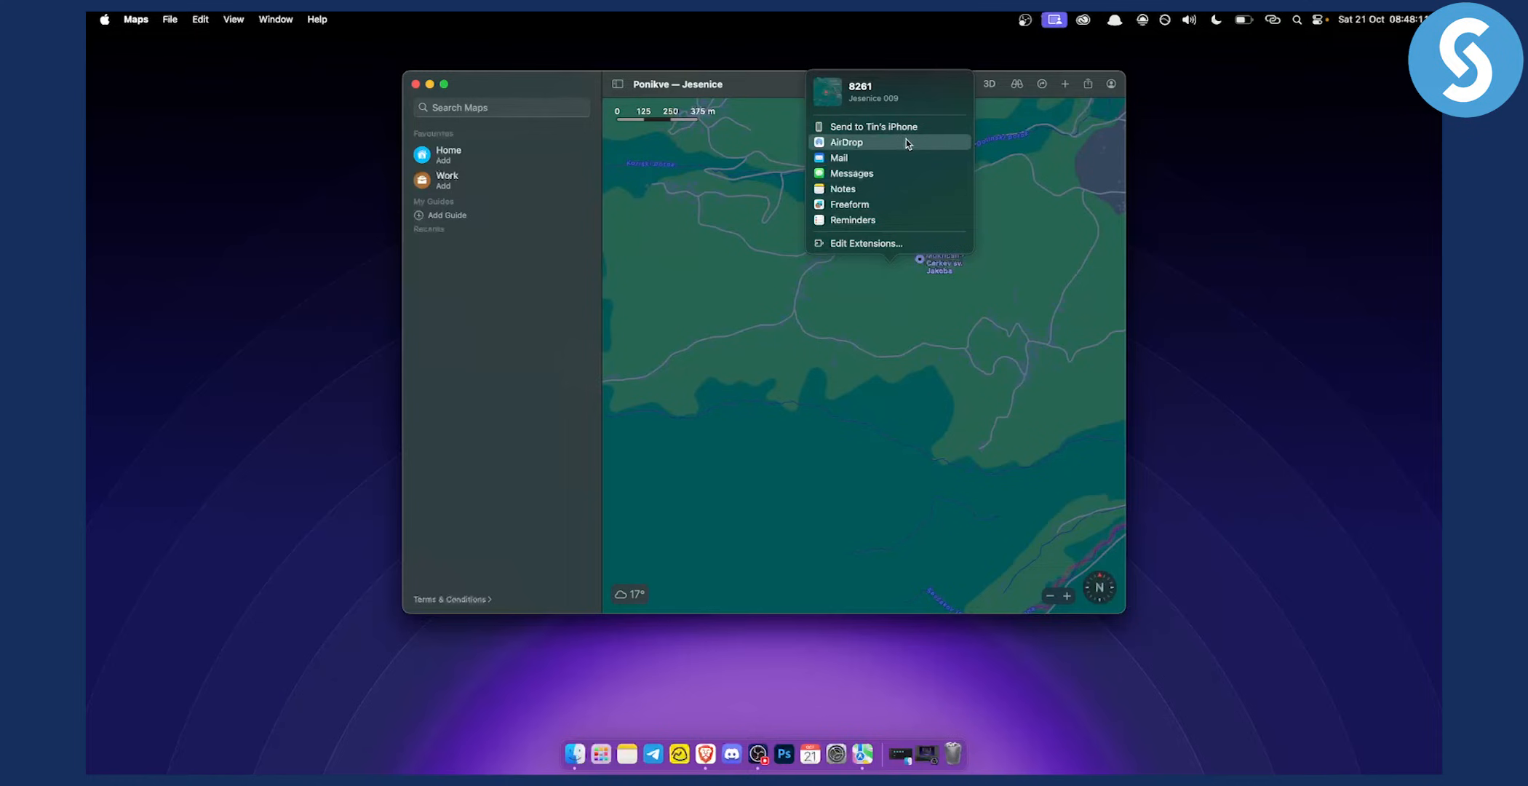
{"action": "mouse_move", "coordinate": [870, 172]}
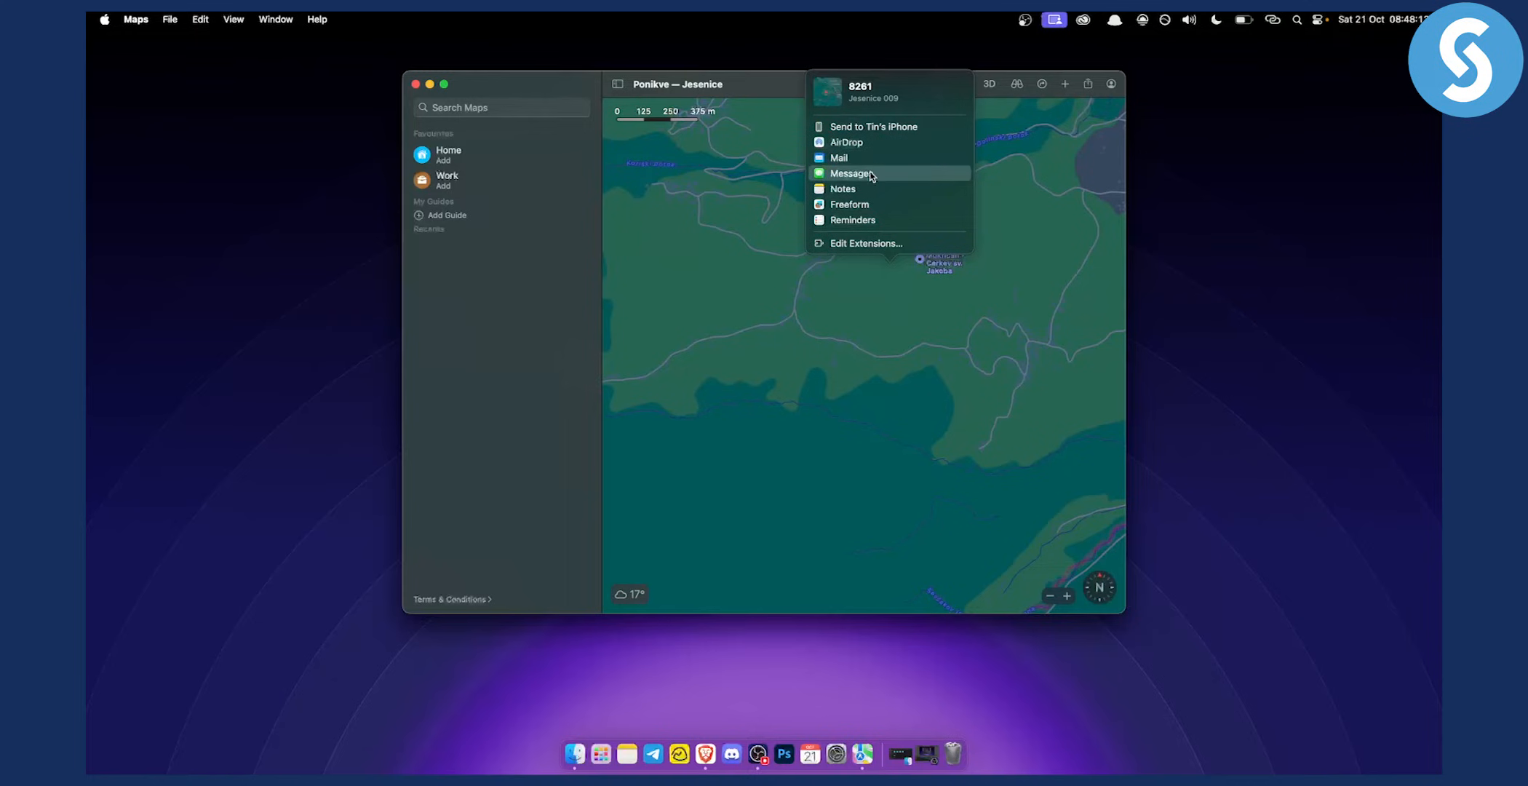
{"action": "mouse_move", "coordinate": [945, 272]}
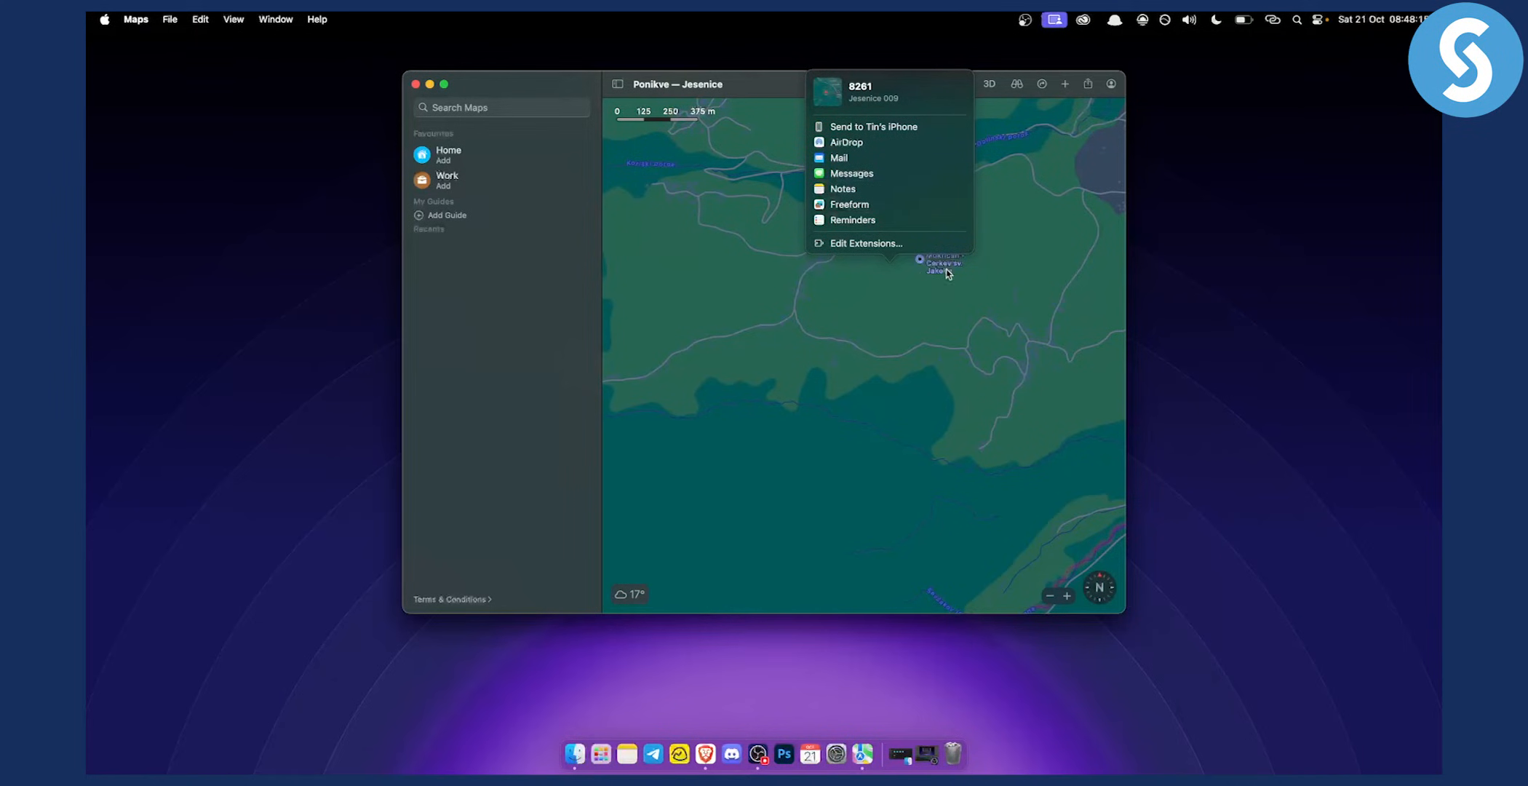
{"action": "mouse_move", "coordinate": [865, 243]}
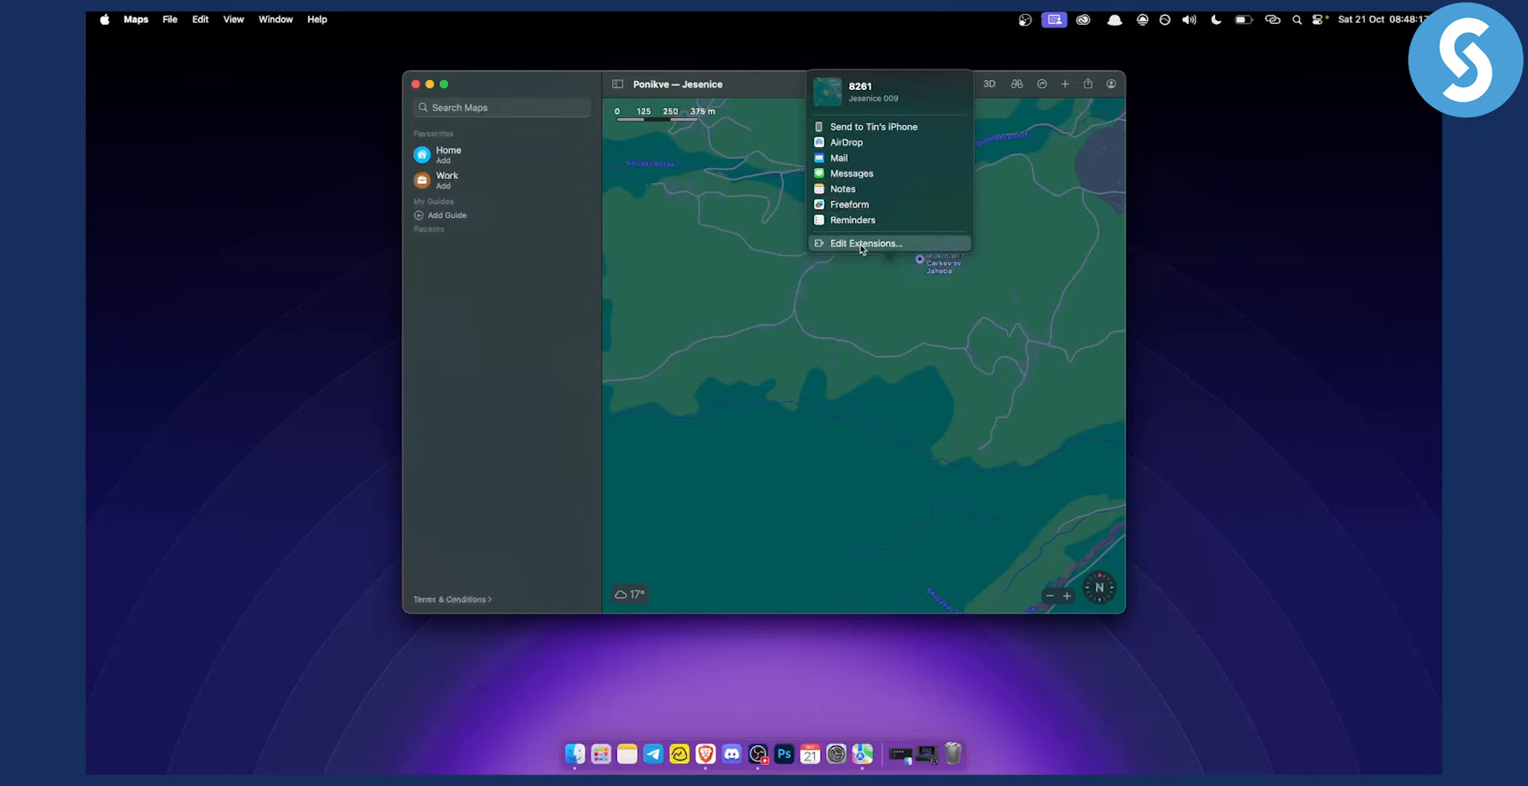
{"action": "mouse_move", "coordinate": [859, 219]}
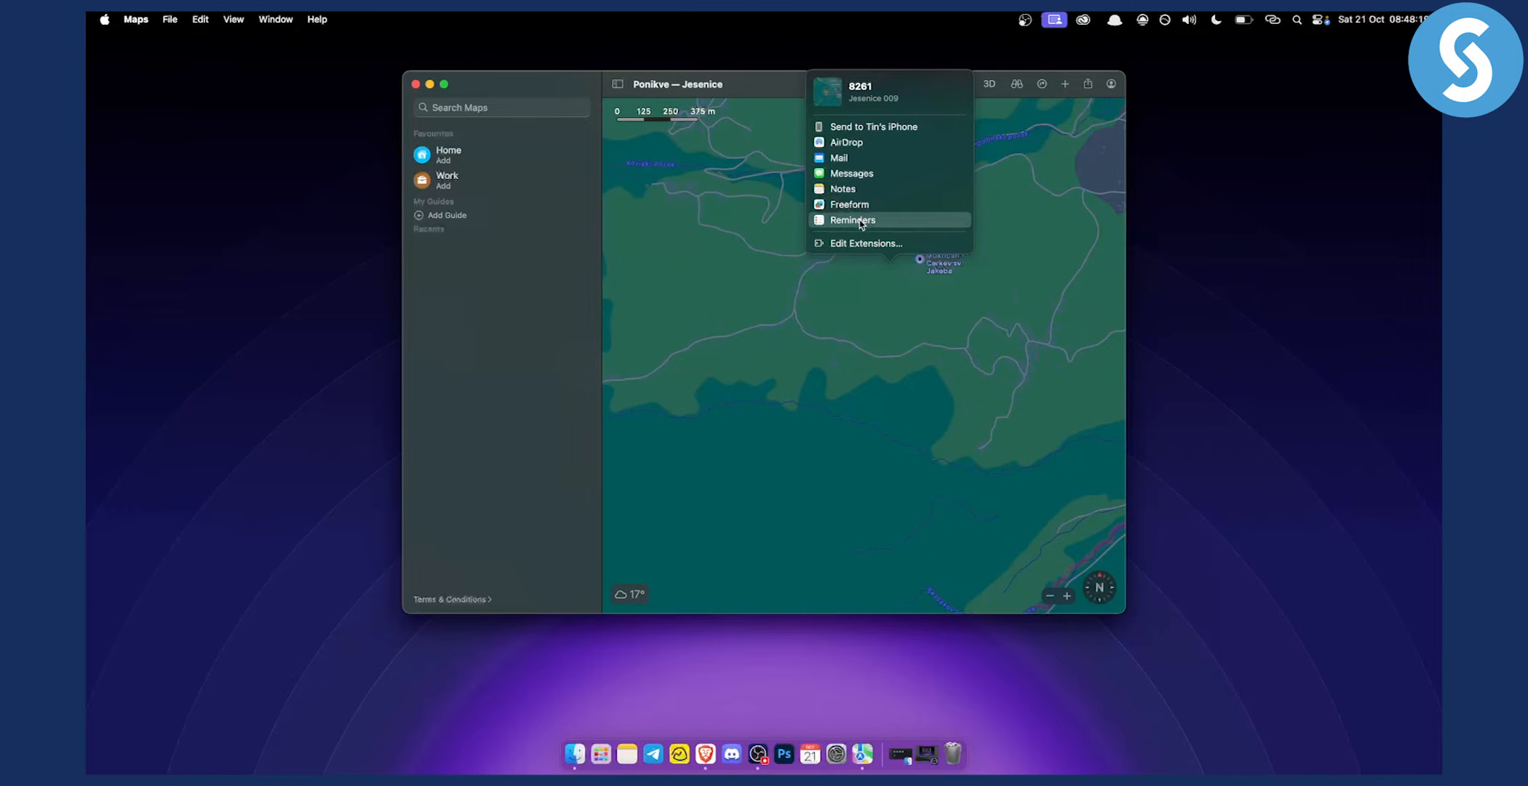
{"action": "mouse_move", "coordinate": [842, 189]}
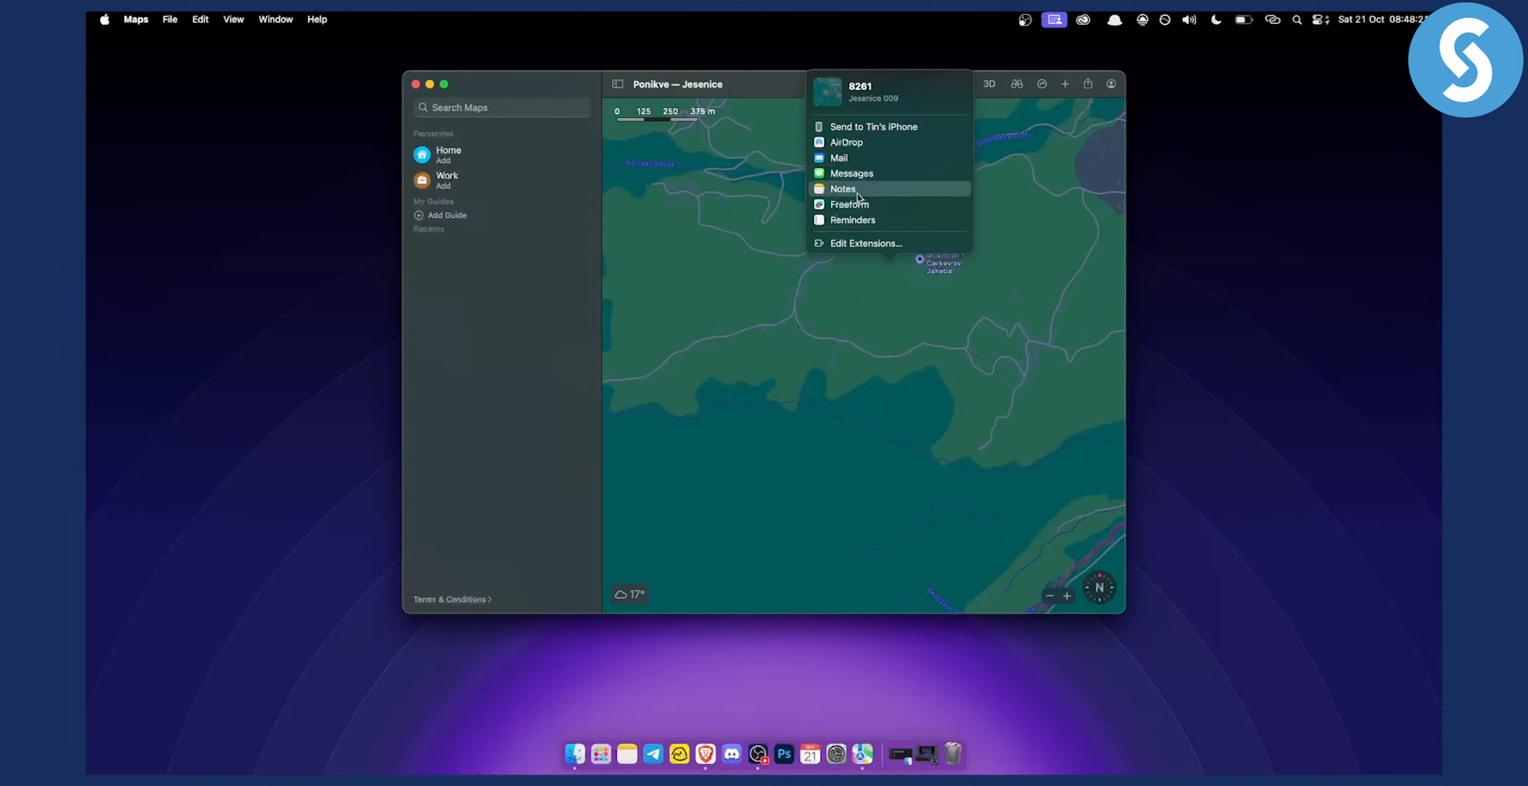
Step: Dismiss the Share menu by clicking the map, without sharing
{"action": "left_click", "coordinate": [818, 370]}
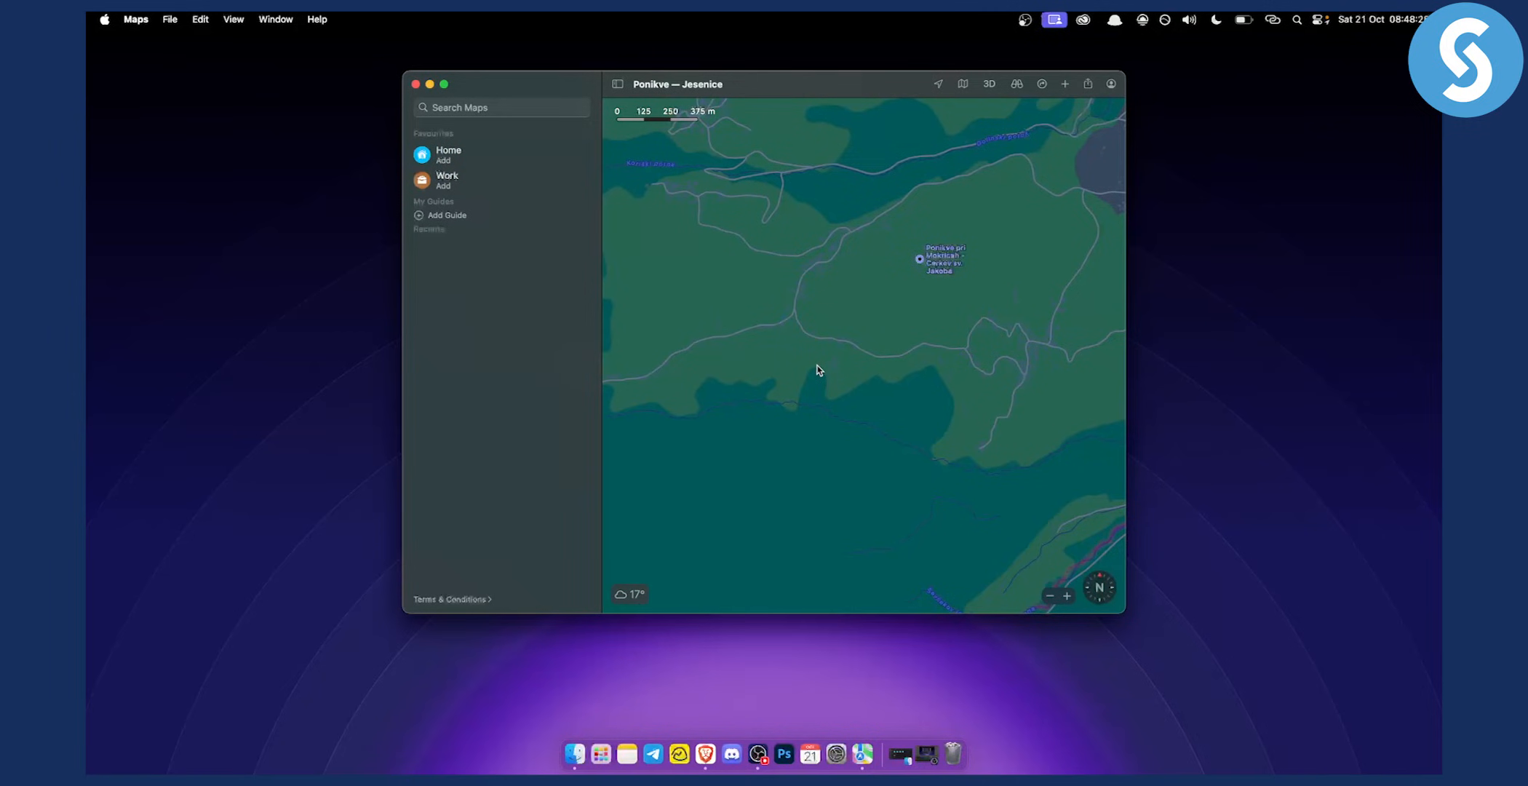
{"action": "mouse_move", "coordinate": [930, 203]}
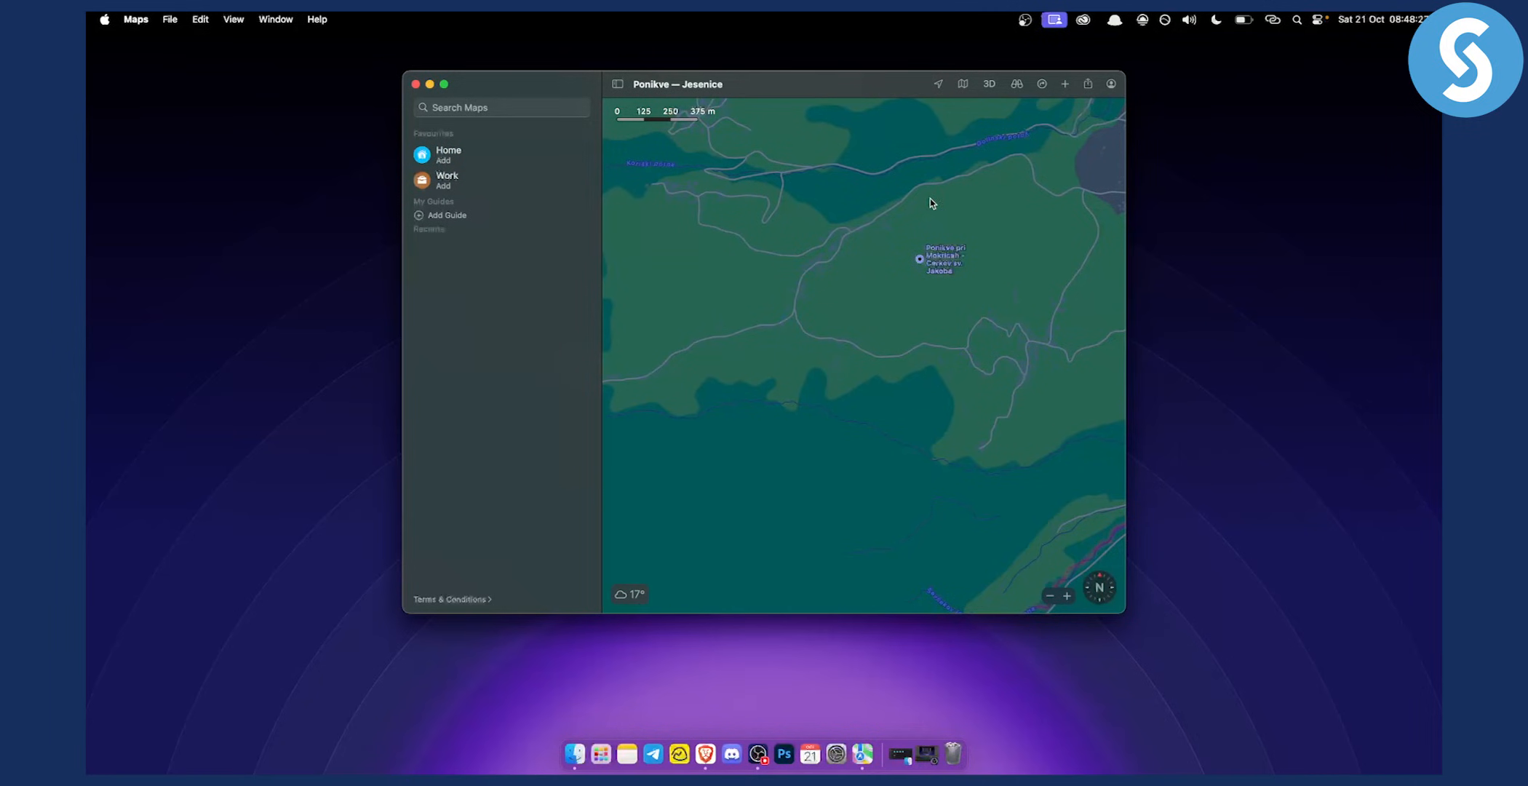
Step: Drag the map to centre it on Brezje pri Veliki Dolini near Jesenice
{"action": "left_click_drag", "start_coordinate": [930, 203], "coordinate": [862, 219]}
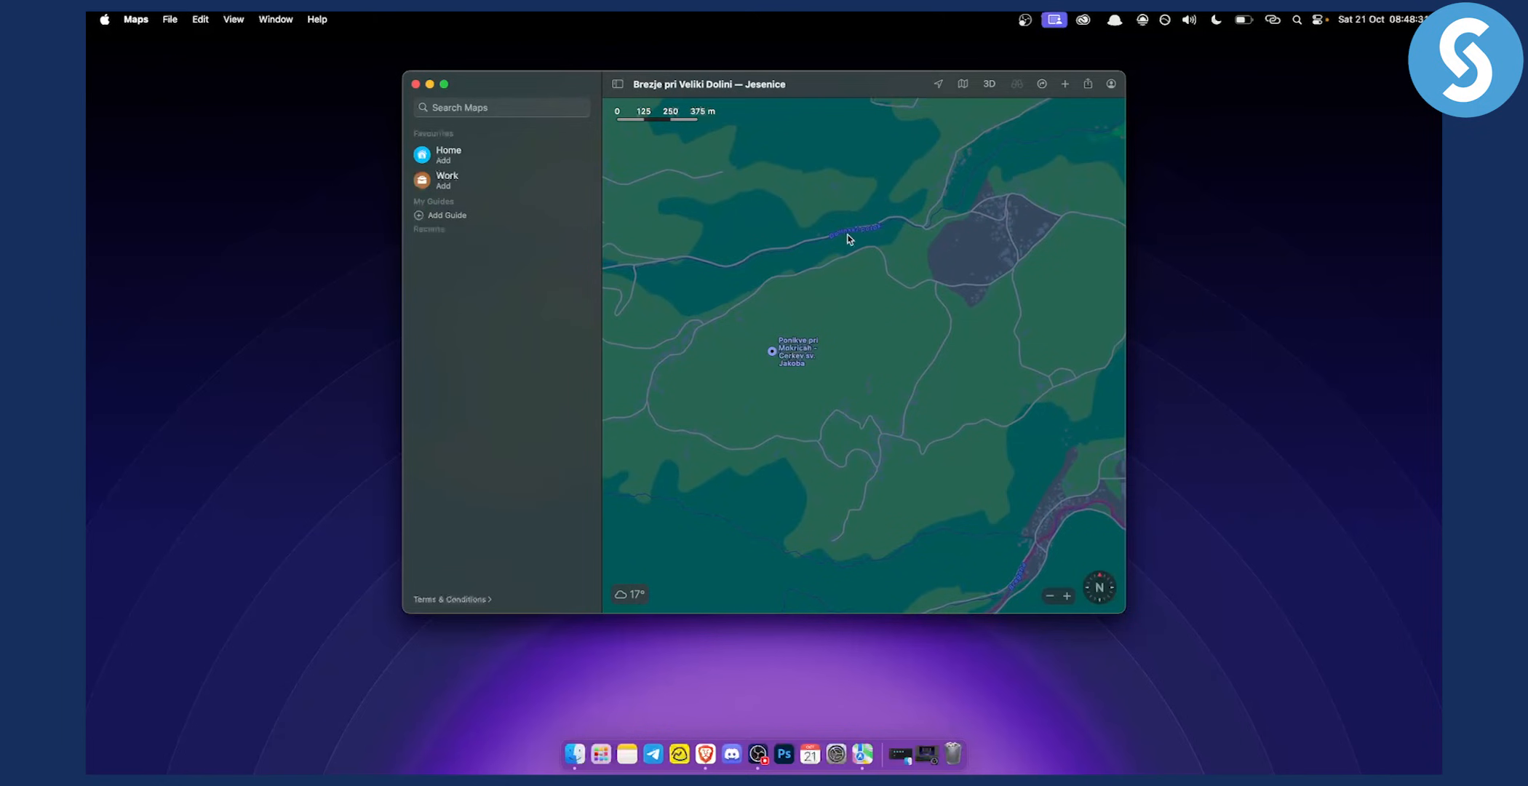
{"action": "mouse_move", "coordinate": [885, 233]}
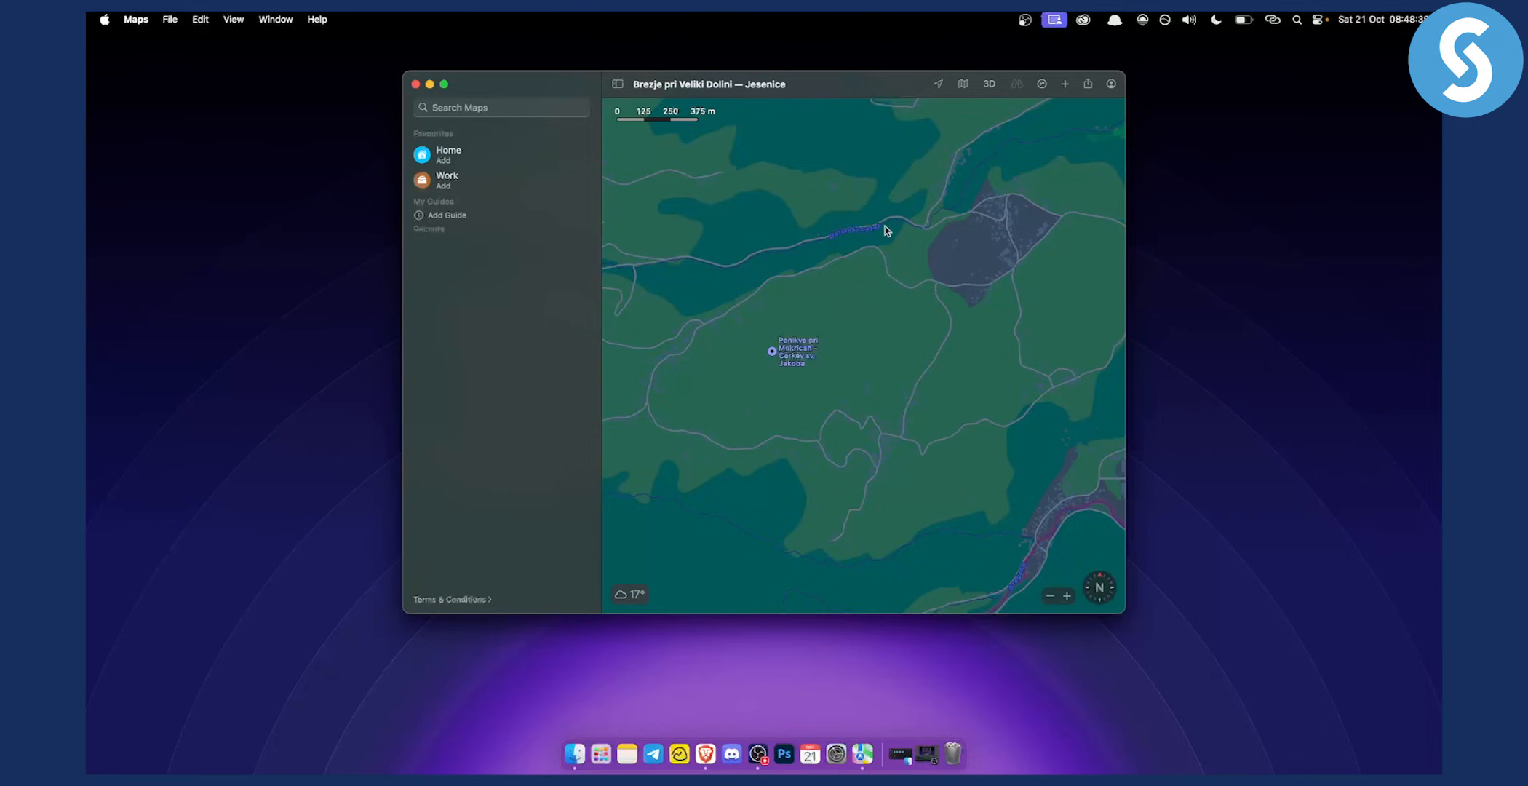
{"action": "mouse_move", "coordinate": [833, 296]}
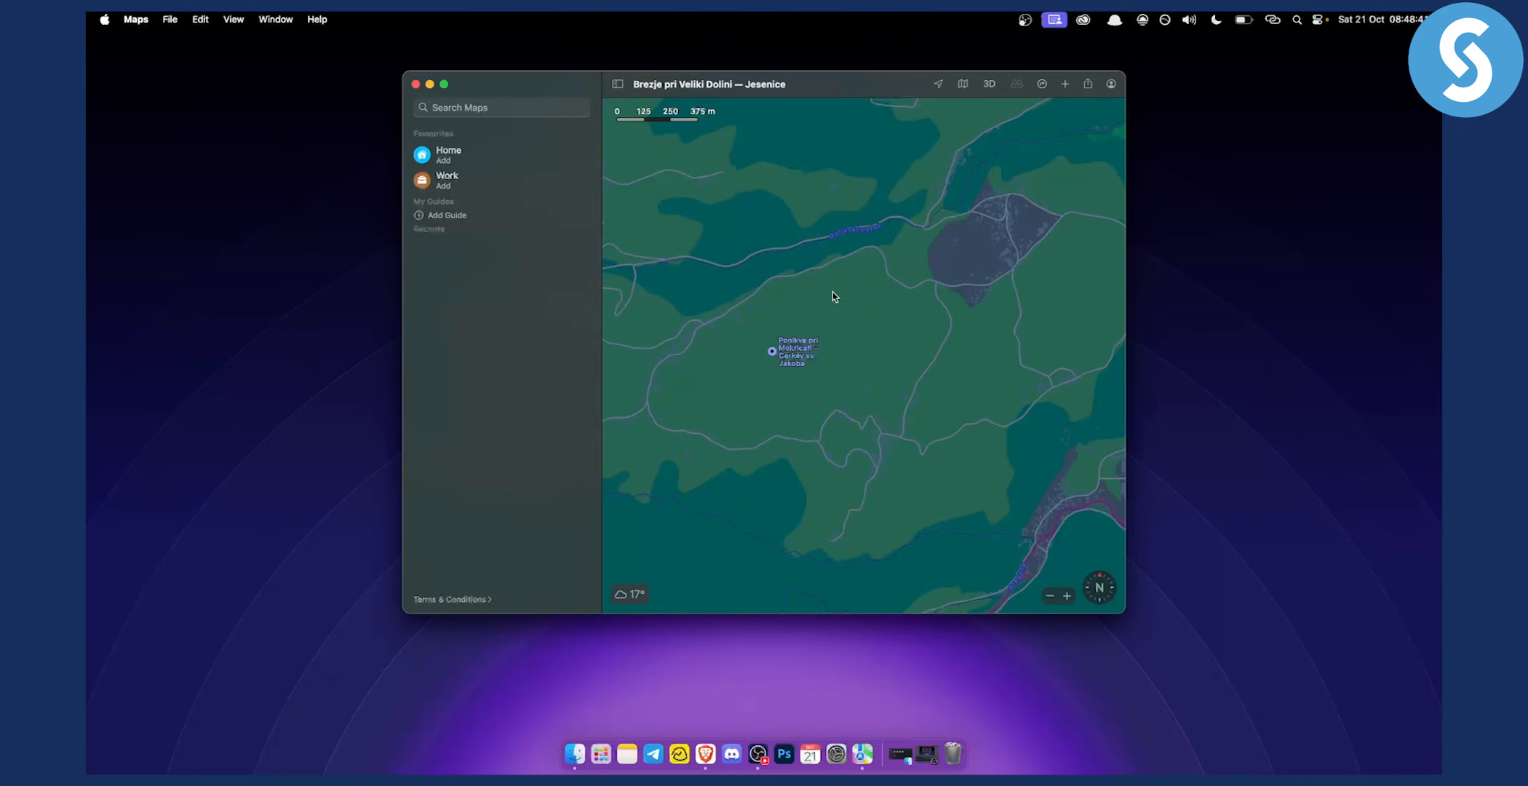